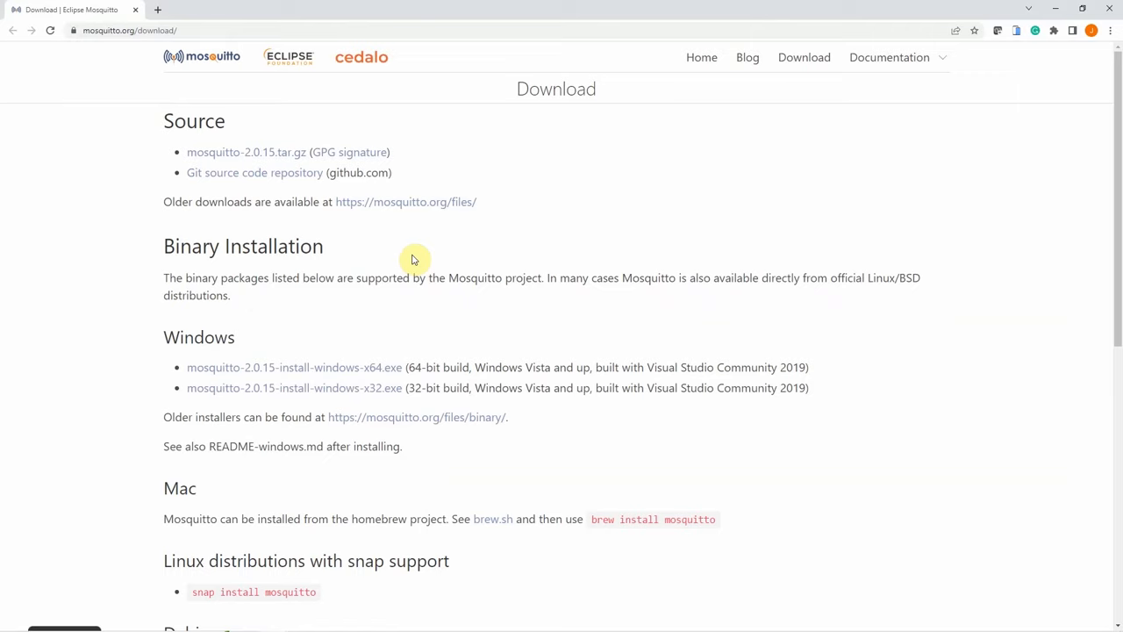
mouse_move(400, 230)
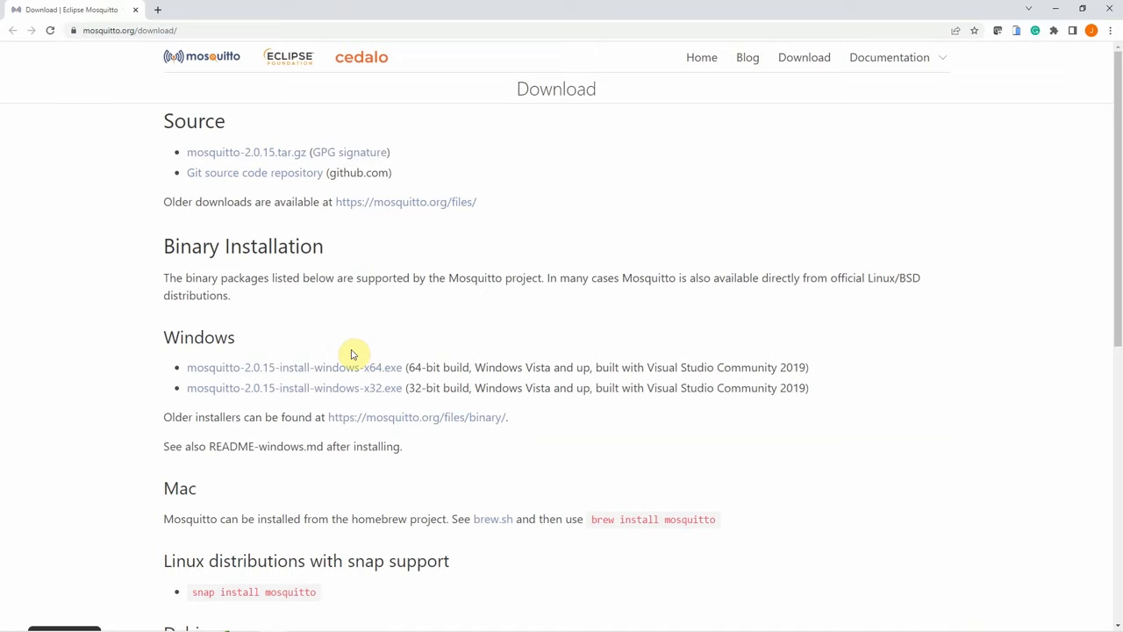
Download mosquitto-2.0.15-install-windows-x64.exe from mosquitto.org and run it
click(295, 366)
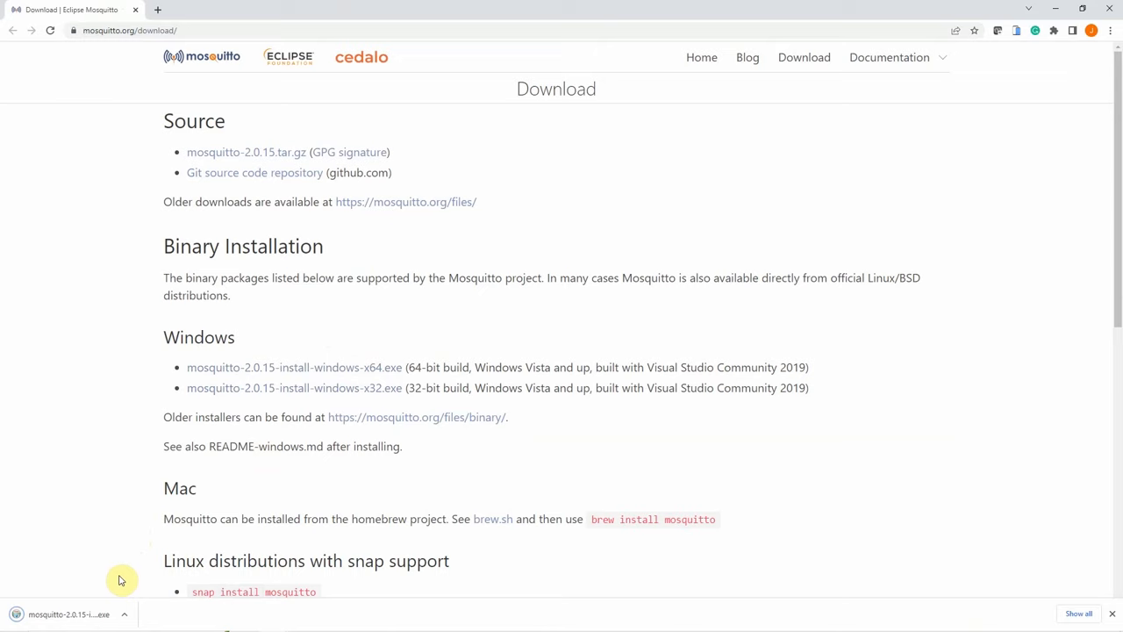
click(123, 614)
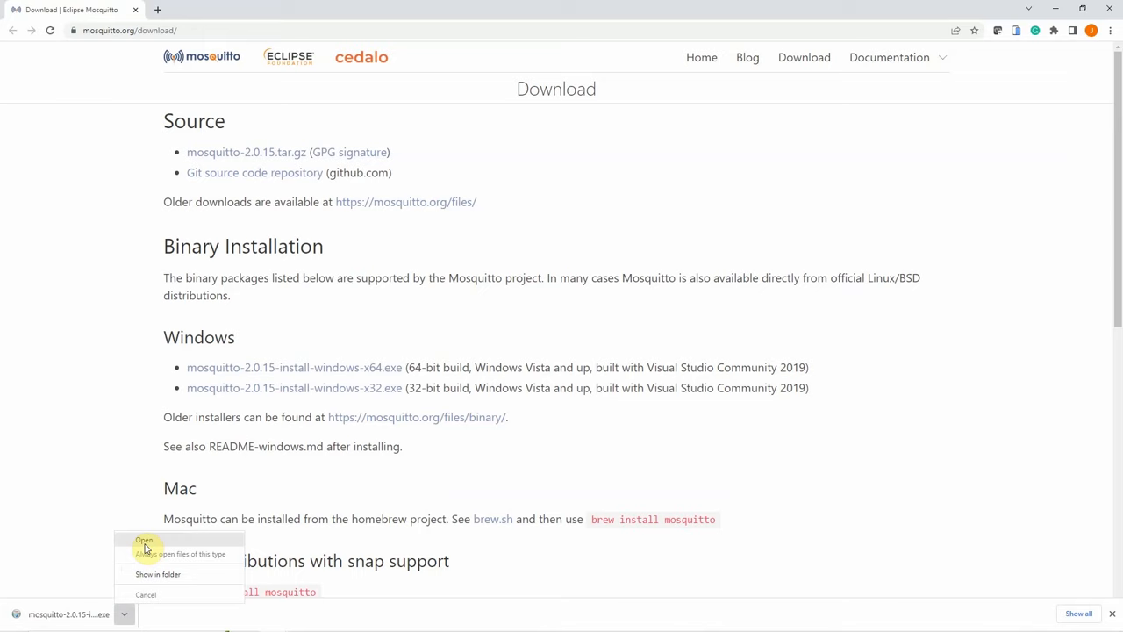
click(144, 540)
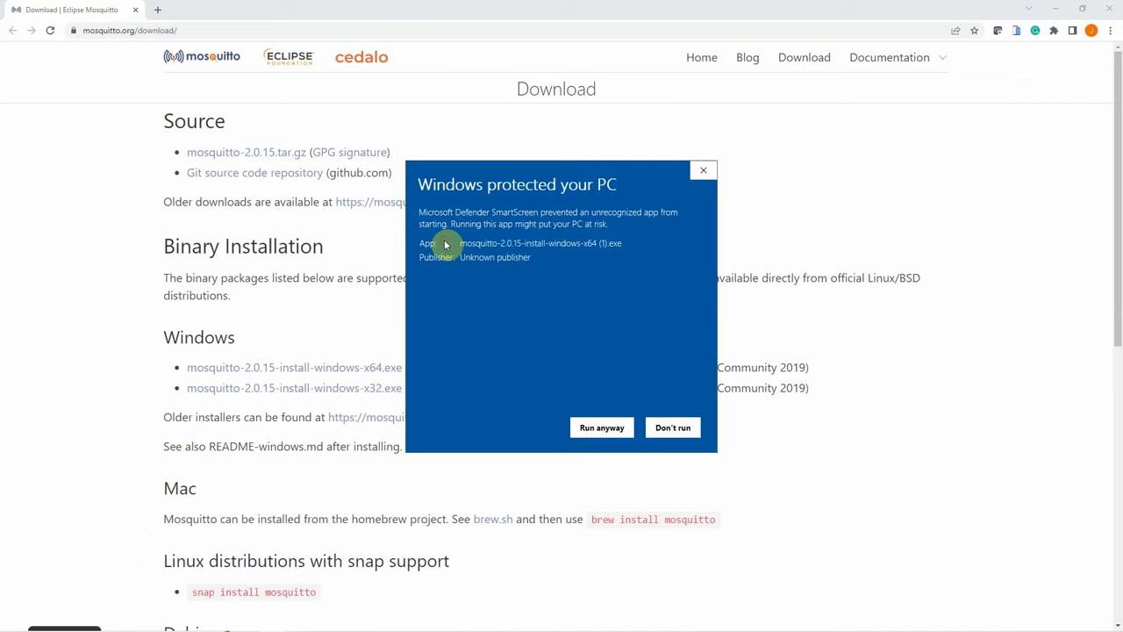
Run the installer anyway and install Mosquitto with default components into Program Files\mosquitto
click(600, 428)
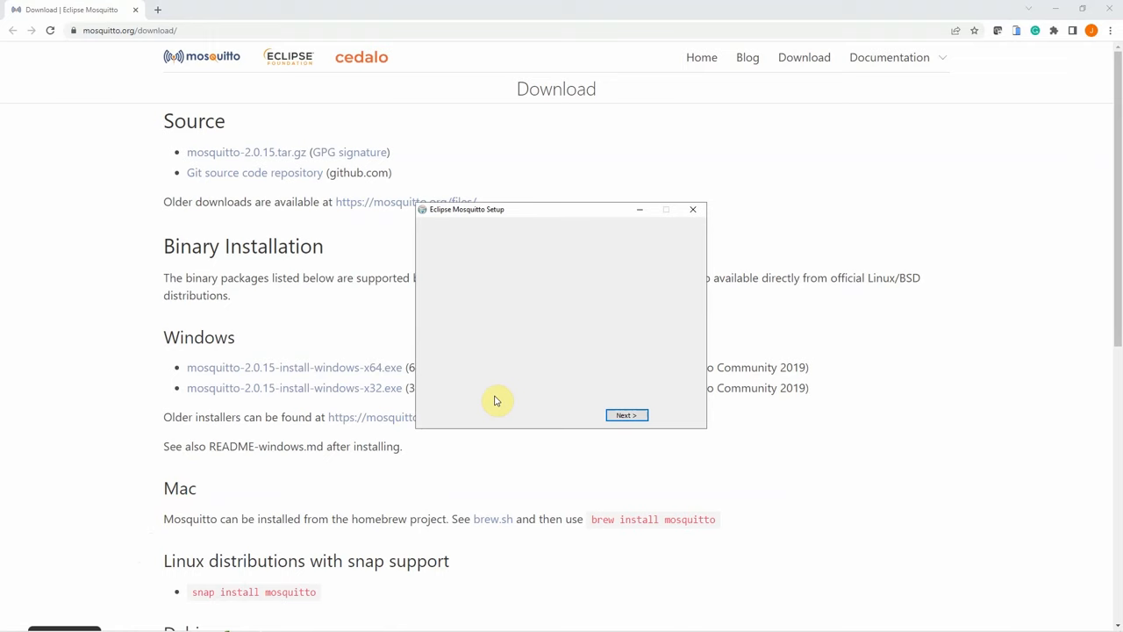
click(626, 414)
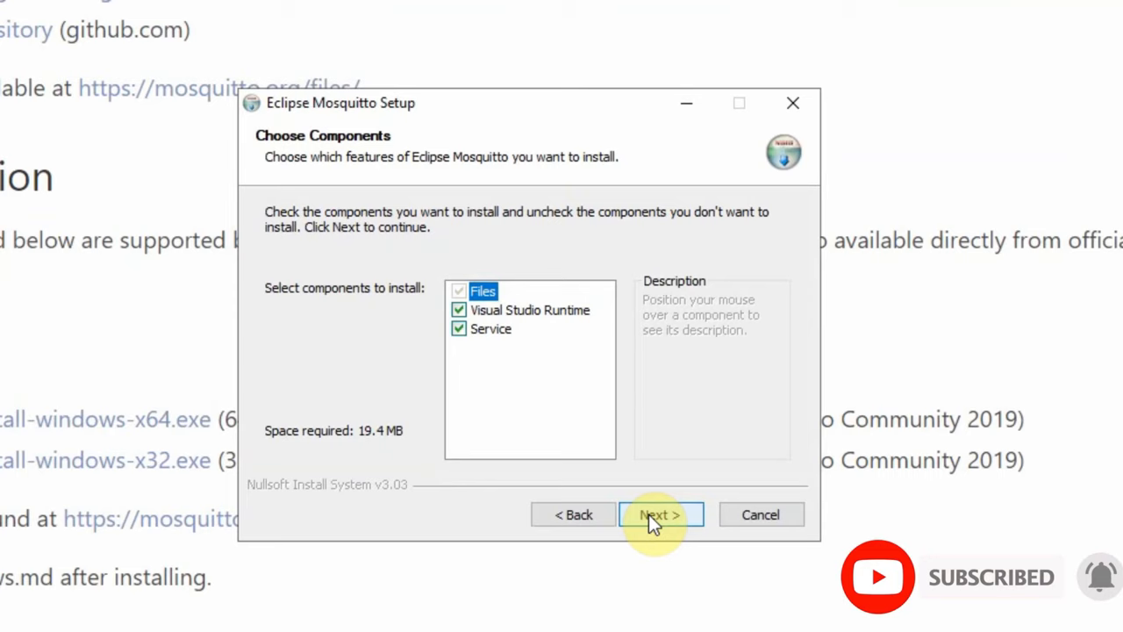
click(660, 514)
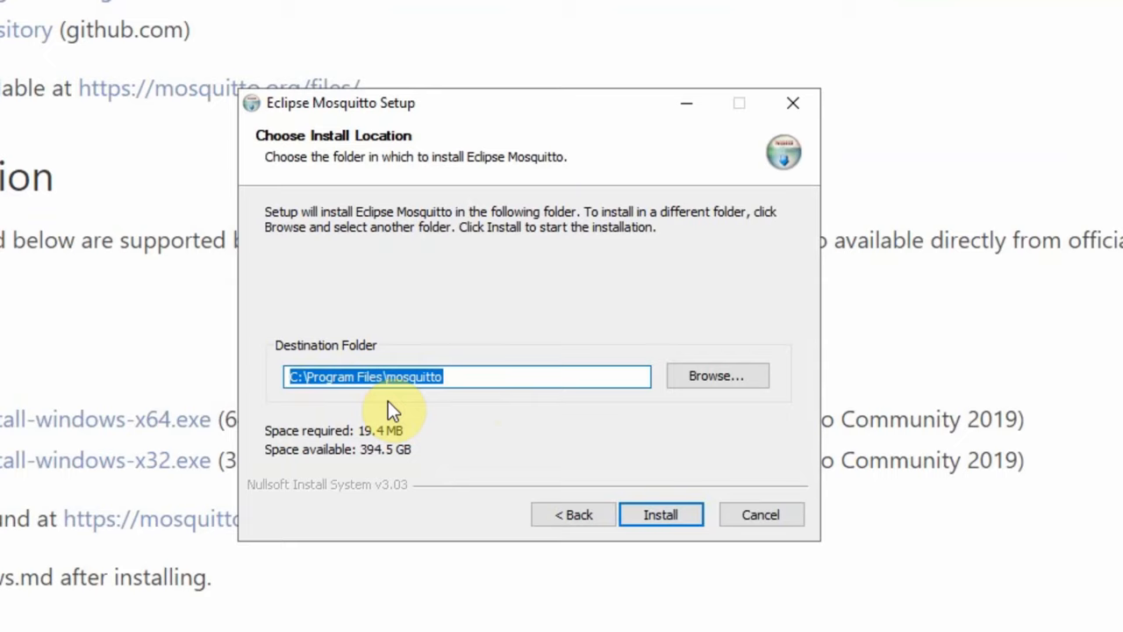
click(660, 514)
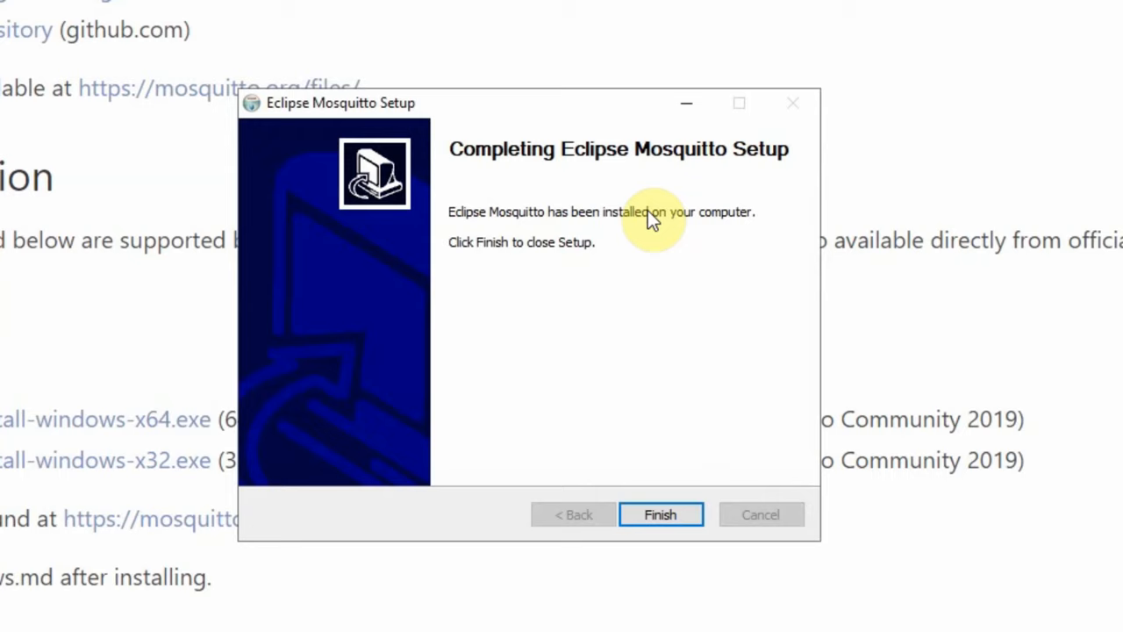
click(660, 514)
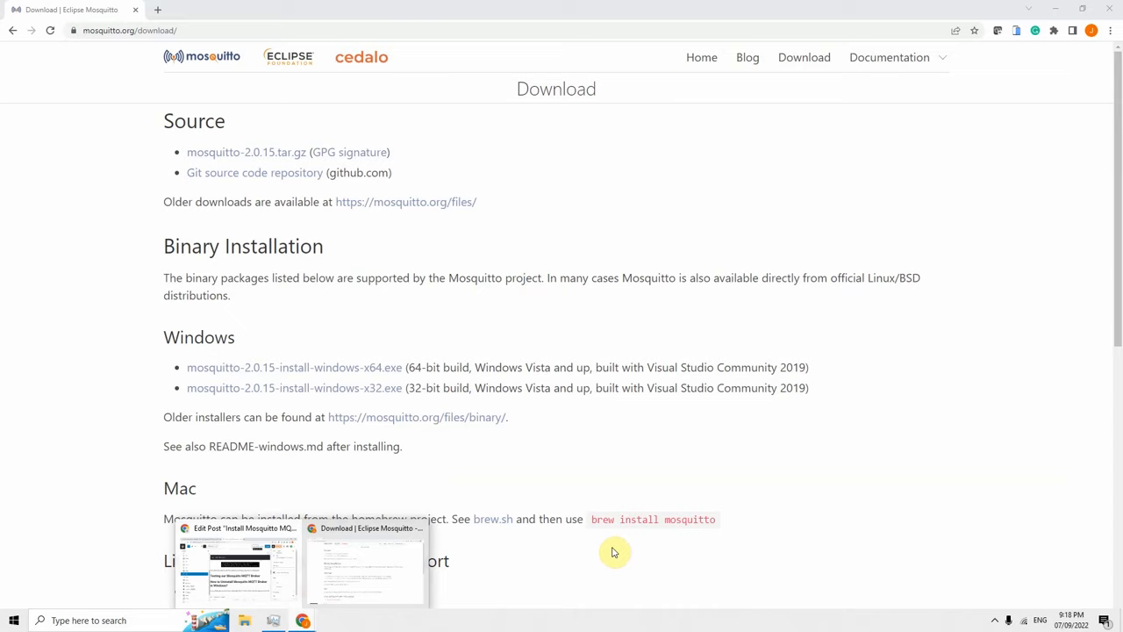
mouse_move(361, 530)
text(servi)
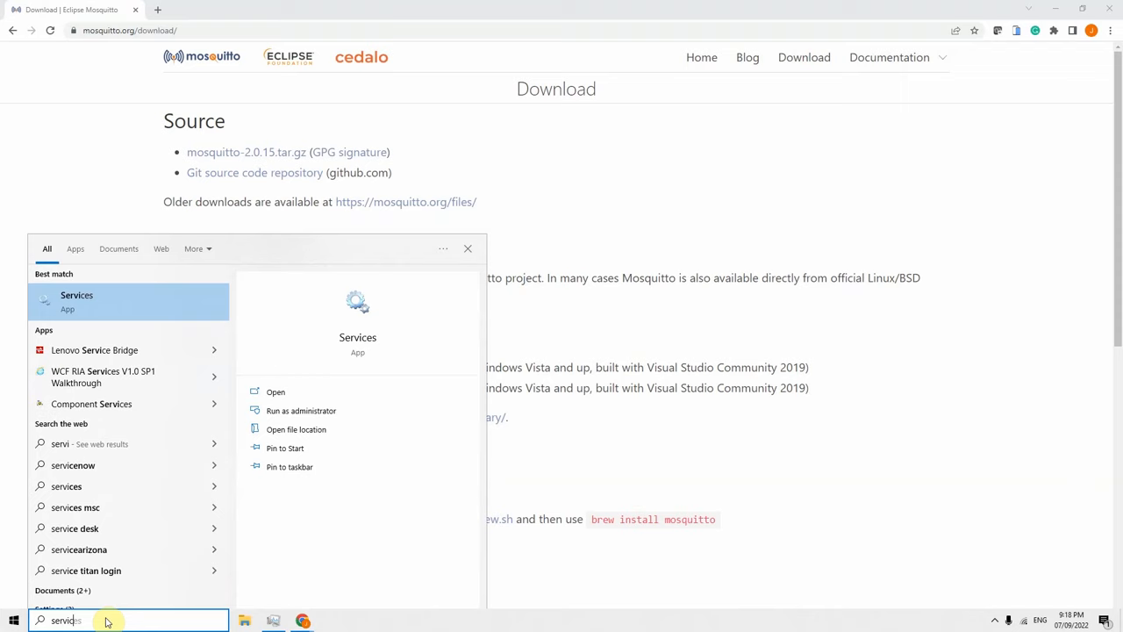
Launch the Services console from the Start search results
click(276, 391)
text(cd)
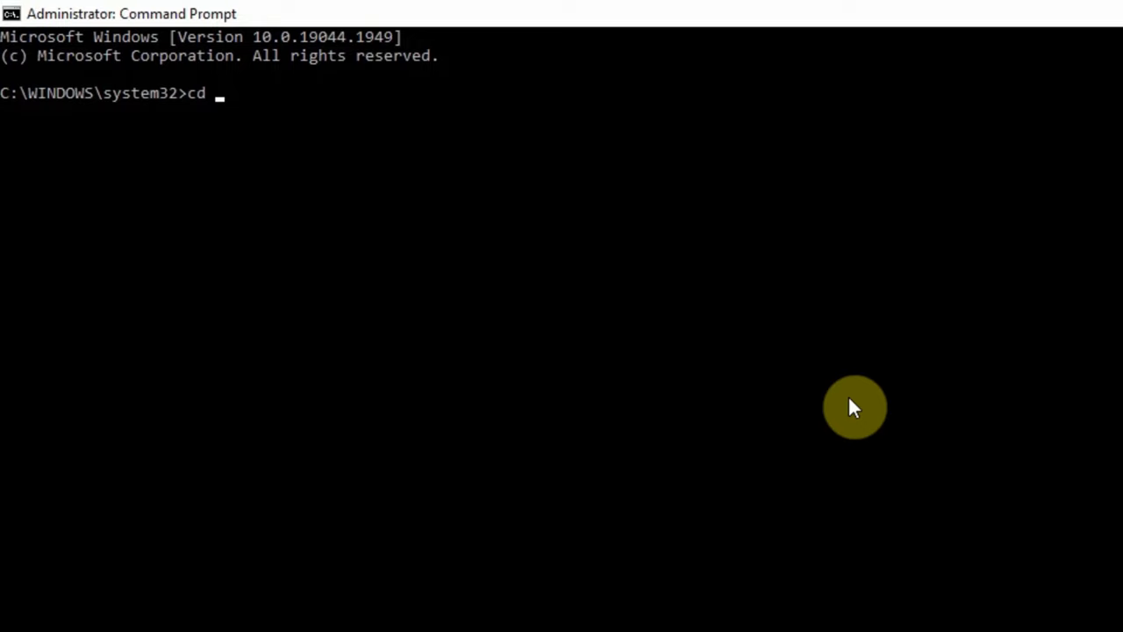
Change to c:\Program Files\mosquitto and start the Mosquitto Broker service with net start
text("c:\Program Files"\)
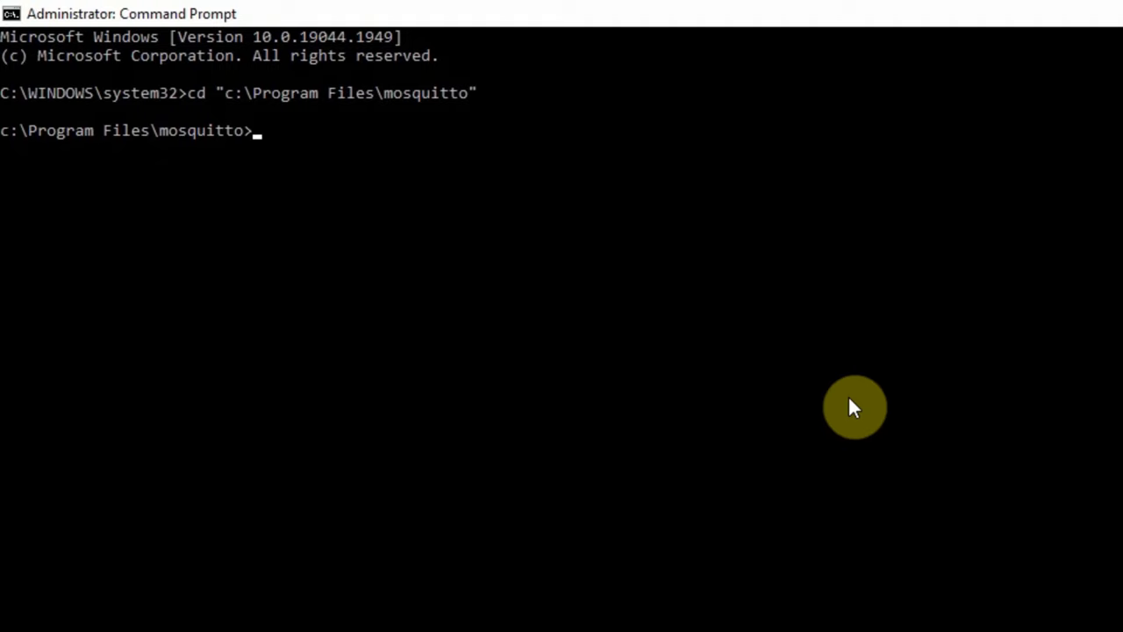
text(net start mosqui)
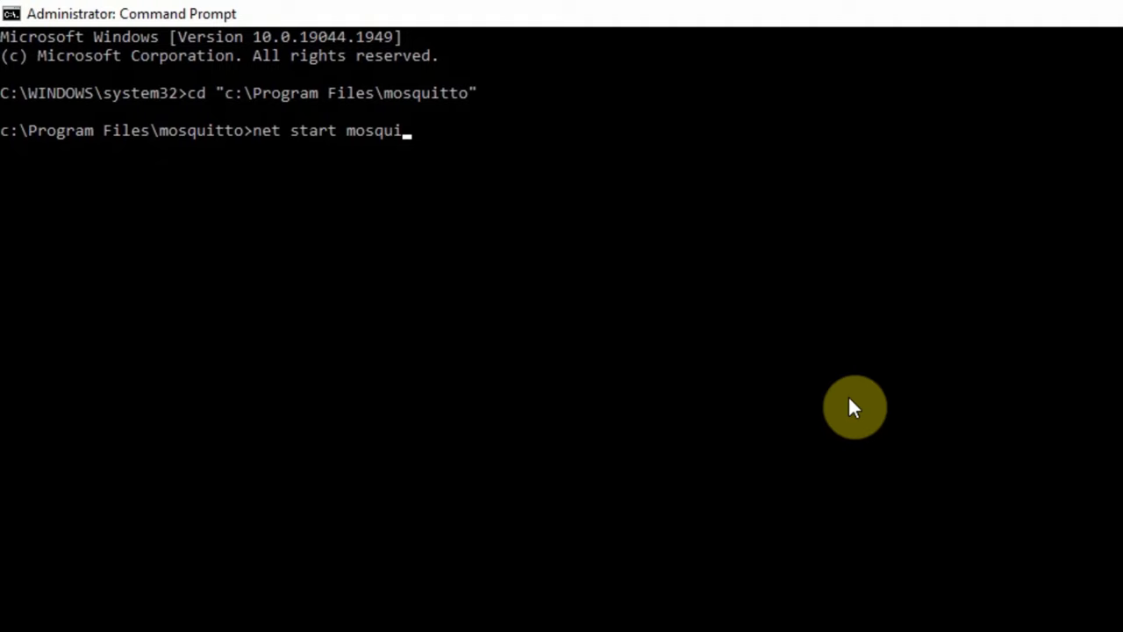
key(Return)
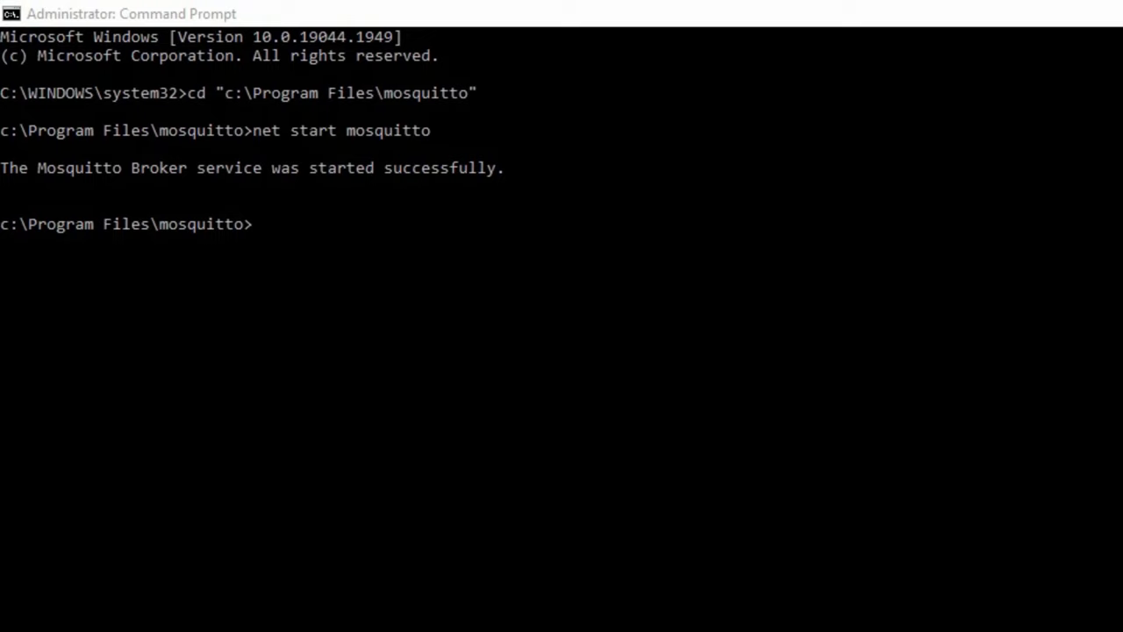
mouse_move(316, 195)
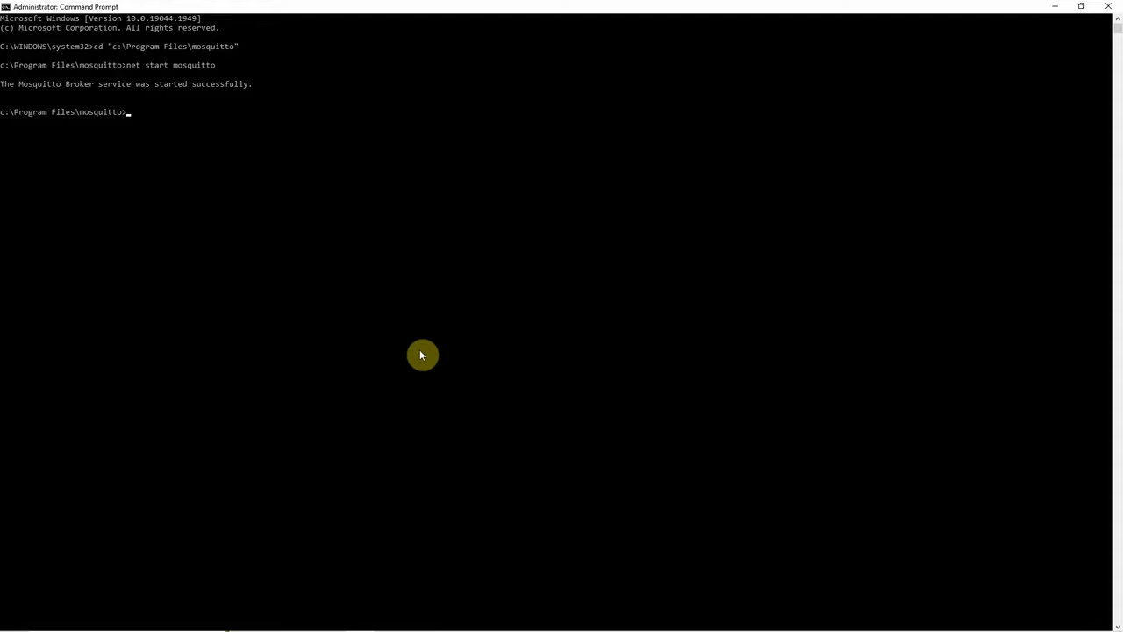
Run nestat -a by mistake, then netstat -a to list active connections
text(nestat -a)
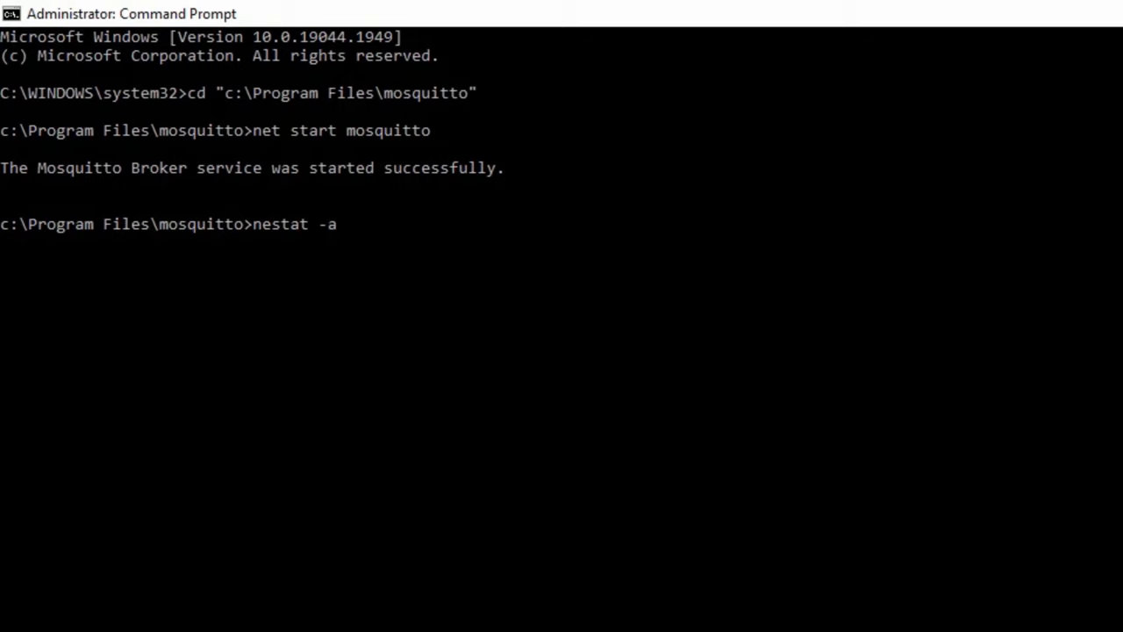
key(Return)
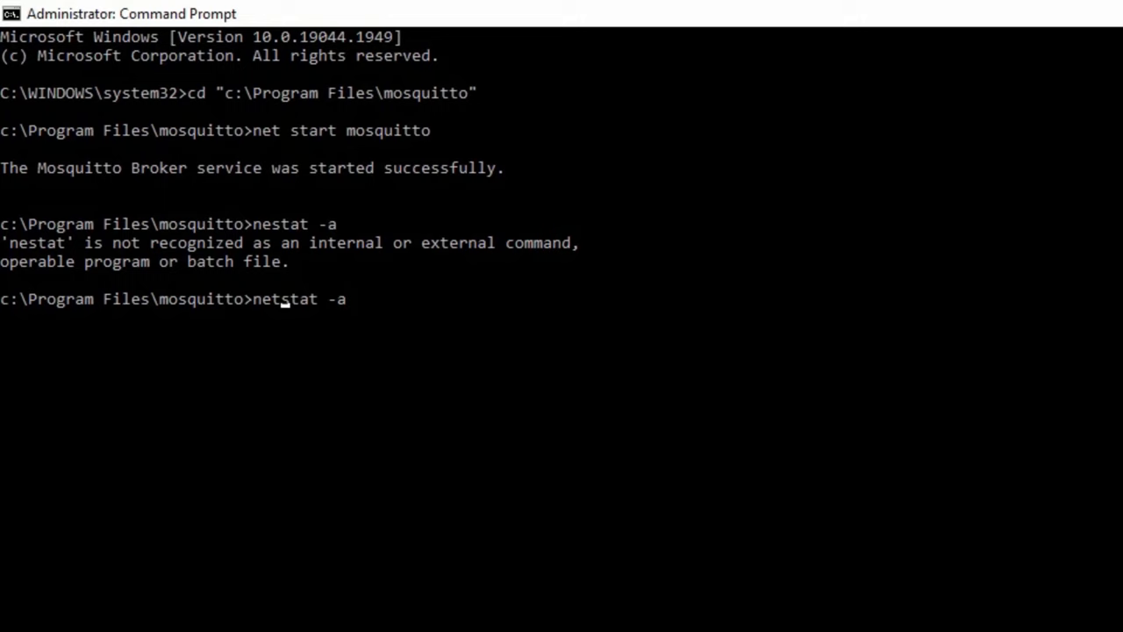
key(Return)
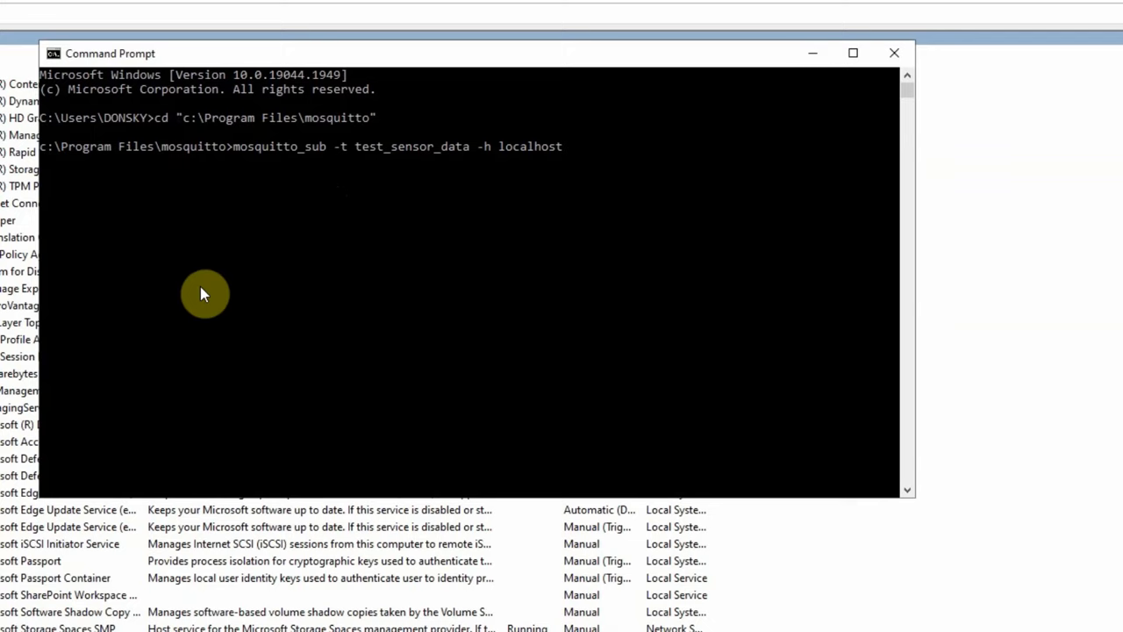
mouse_move(419, 162)
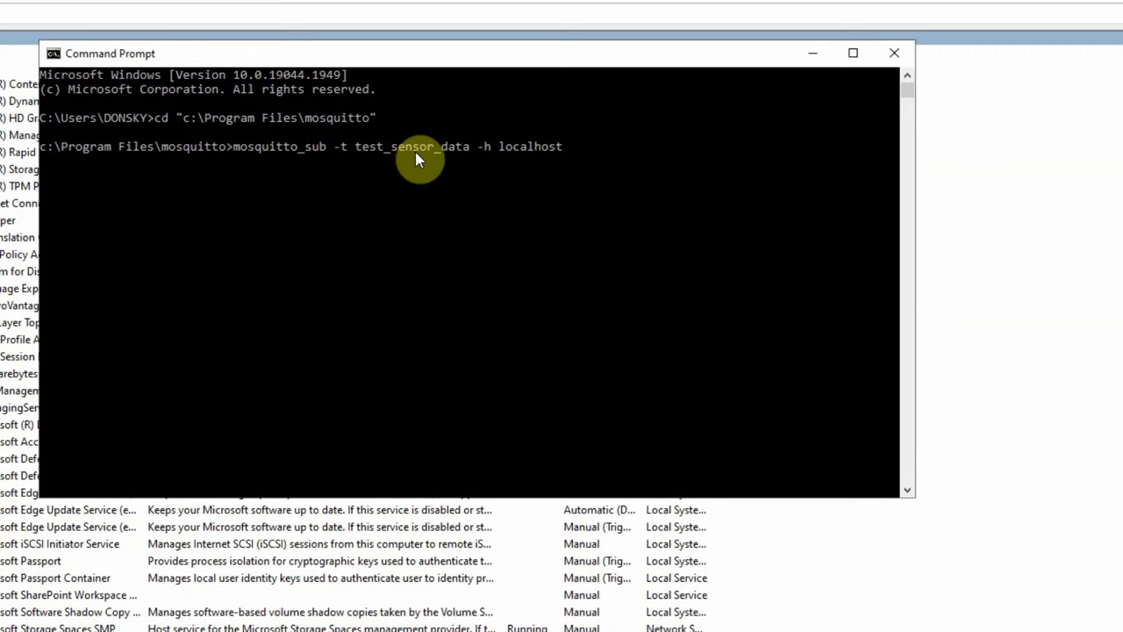
Run mosquitto_sub -t test_sensor_data -h localhost to start the subscriber
key(Return)
text(co)
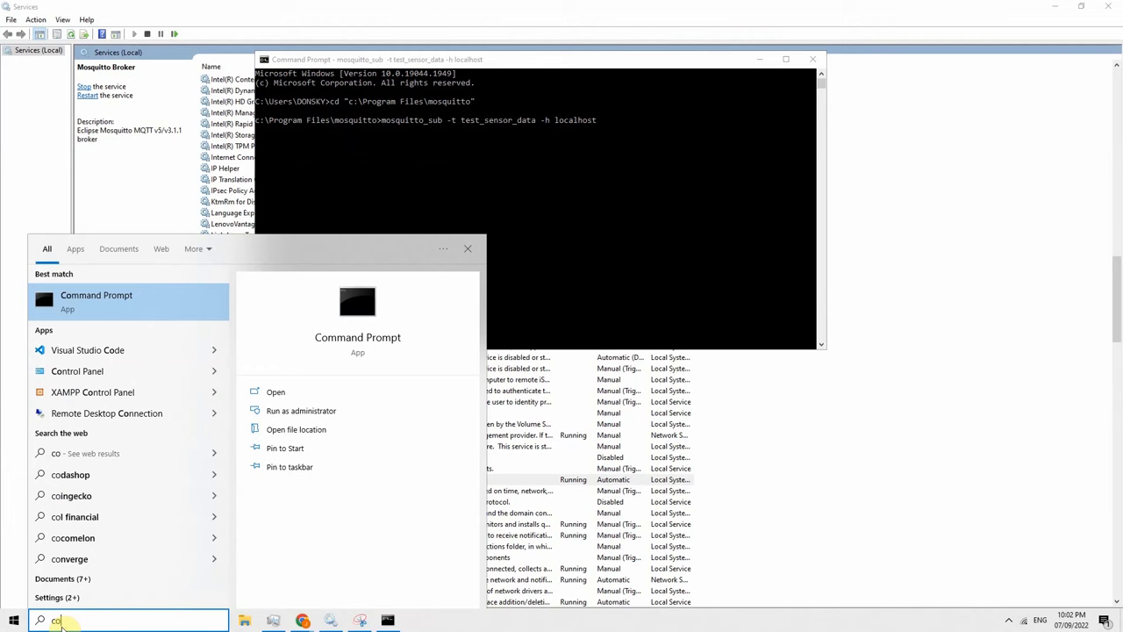
From a second prompt, publish "temp:100" to test_sensor_data on localhost with mosquitto_pub
click(276, 392)
text(cd "c:\Program Files\mosquitto)
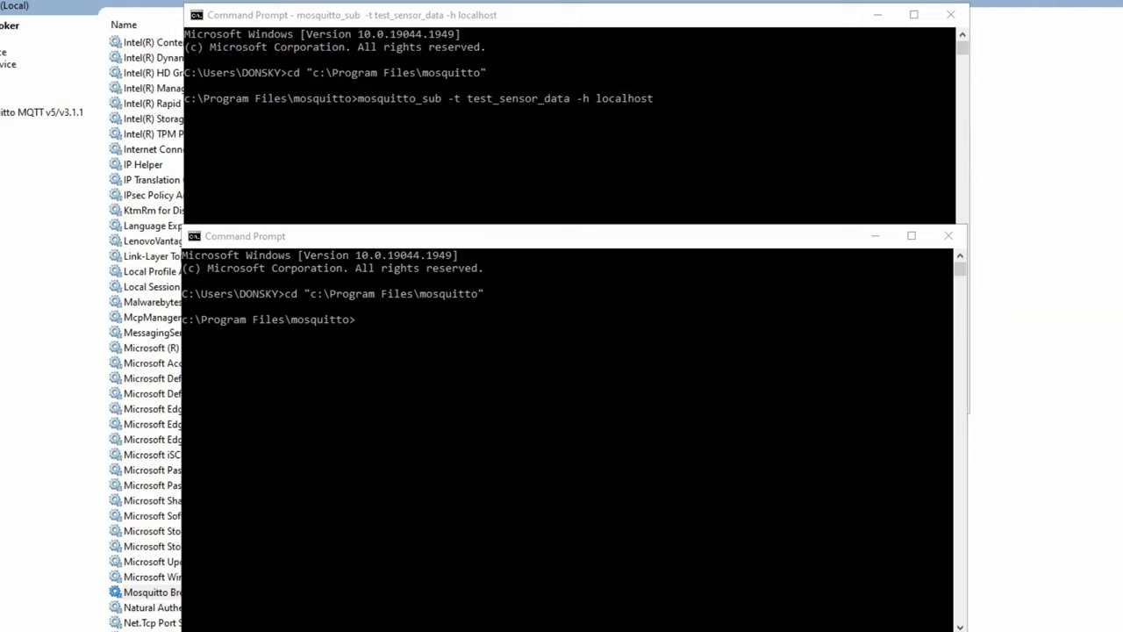
text(mosquitto_pub -t test_sensor_data -h localhost -m "temp:100")
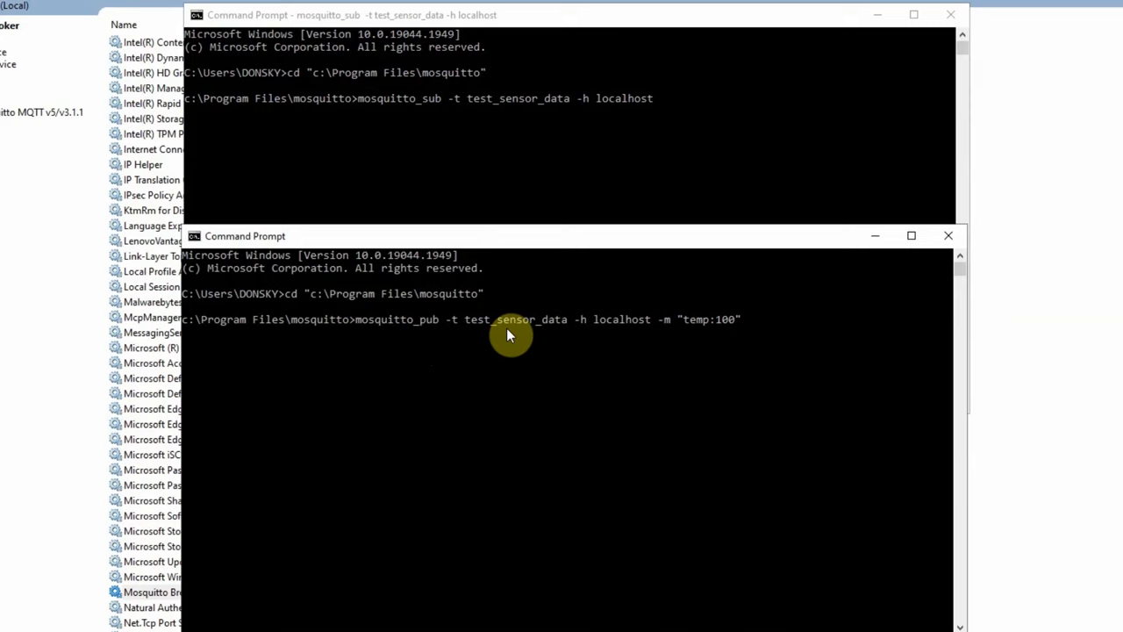
mouse_move(674, 331)
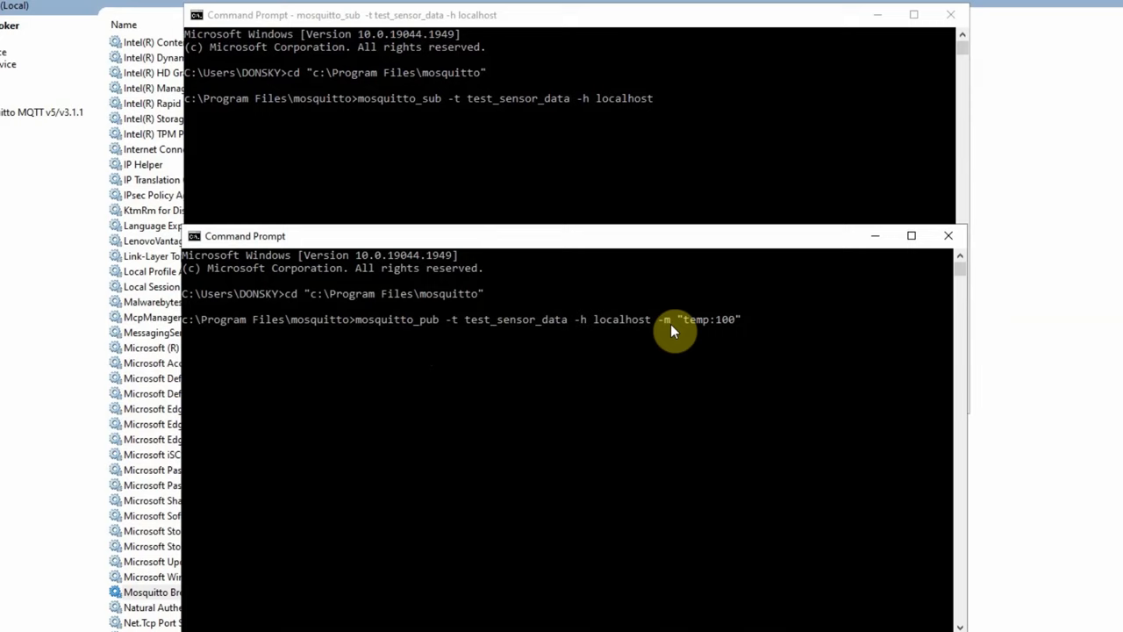
mouse_move(688, 295)
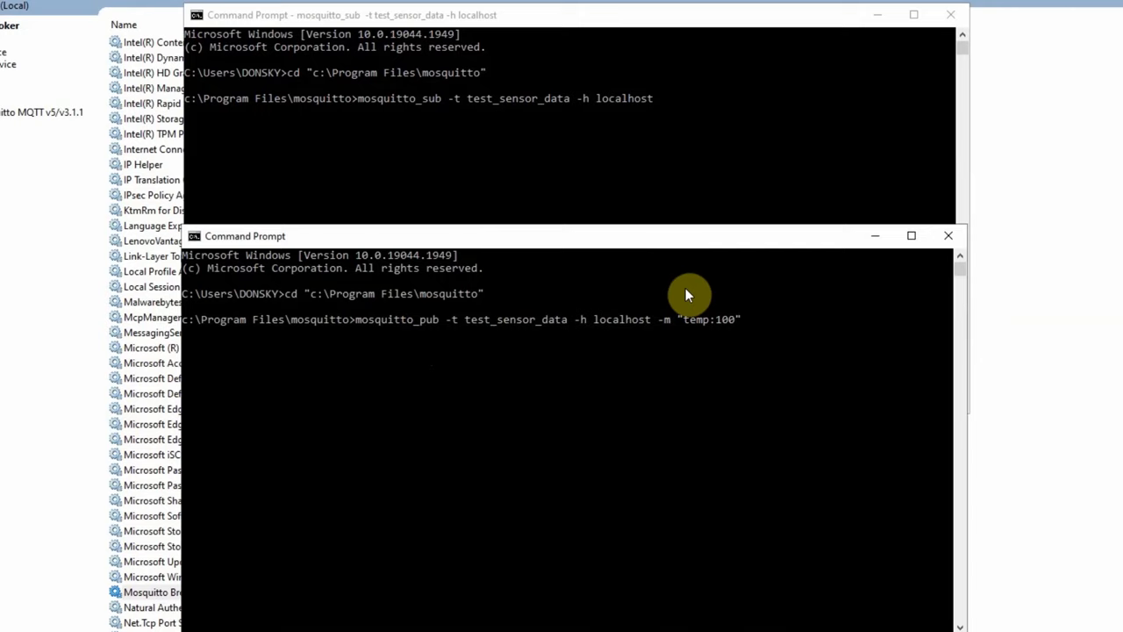
double_click(500, 319)
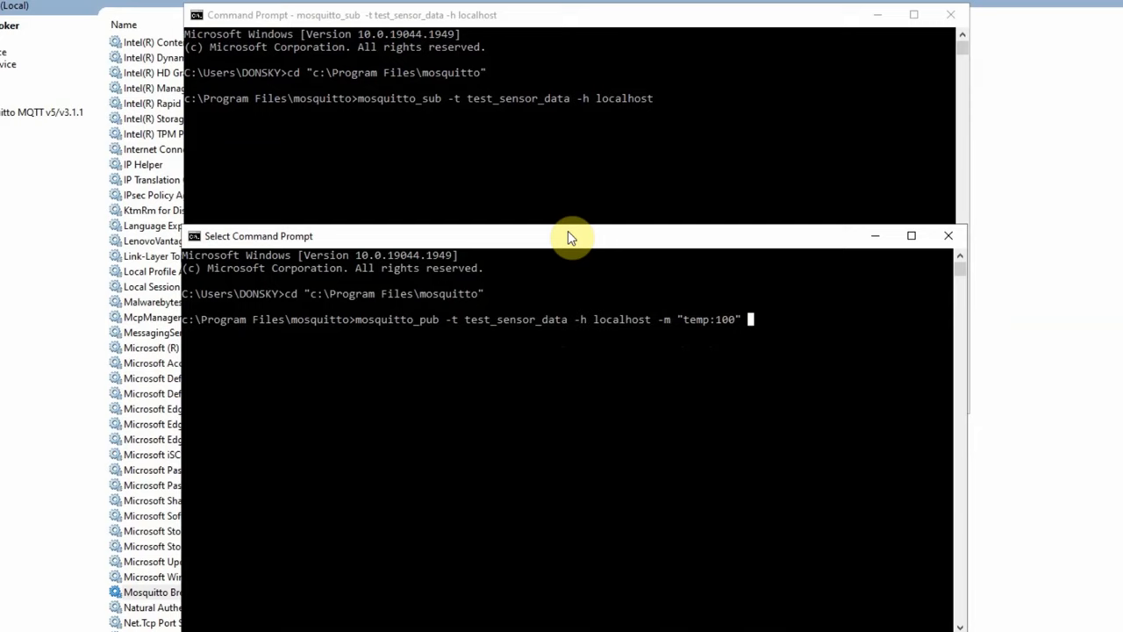
mouse_move(753, 350)
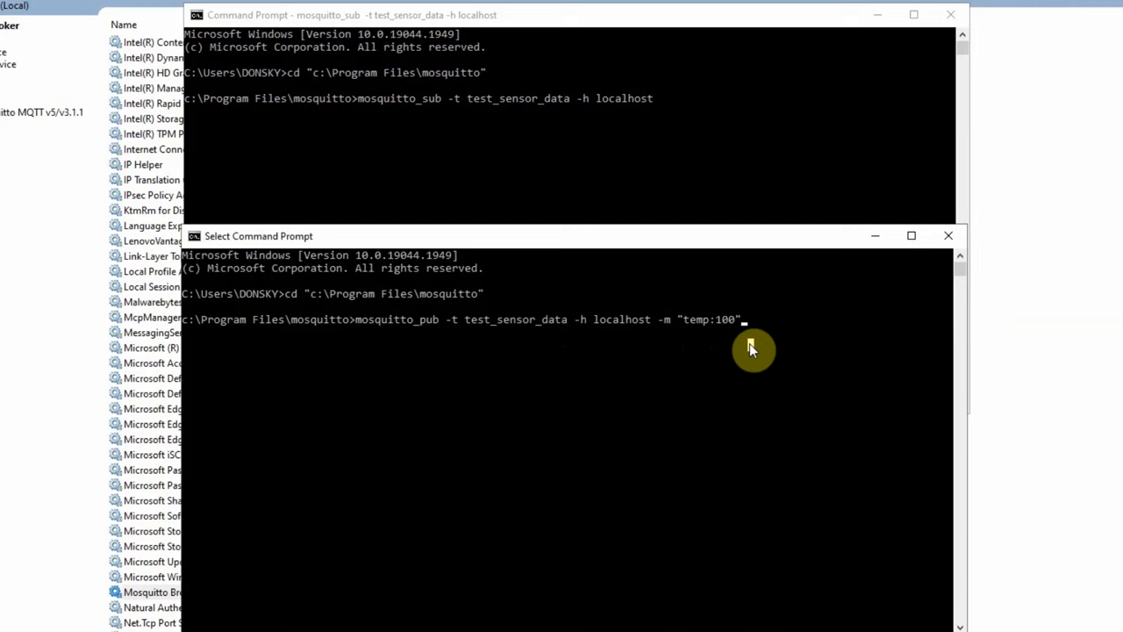
key(Return)
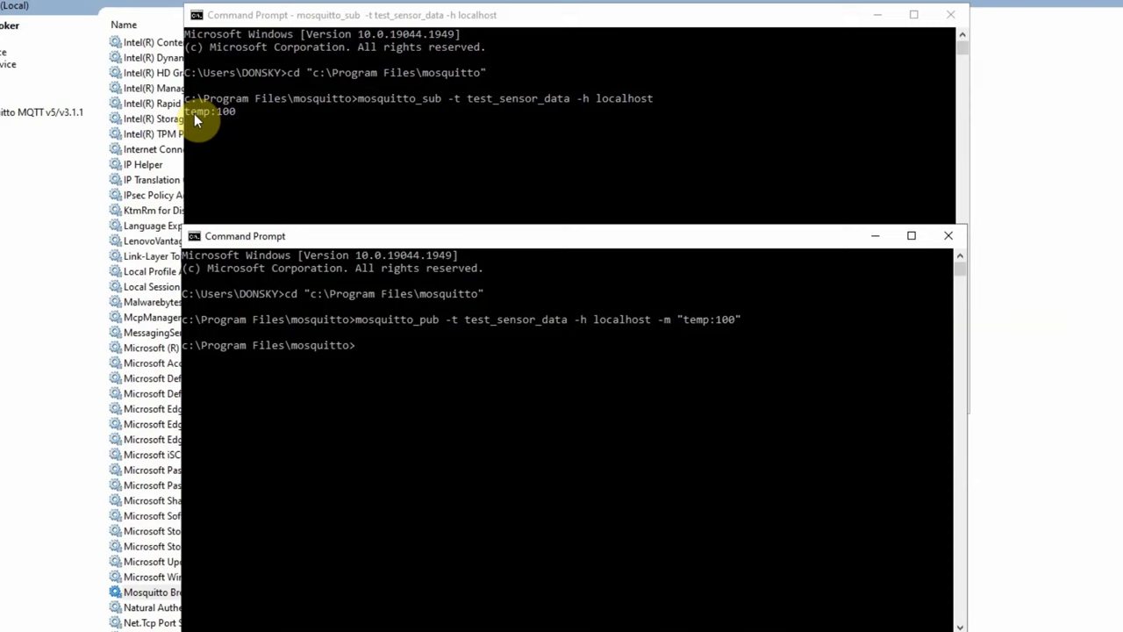
mouse_move(225, 126)
text(mosquitto_pub -t test_sensor_data -h localhost -m "temp:200")
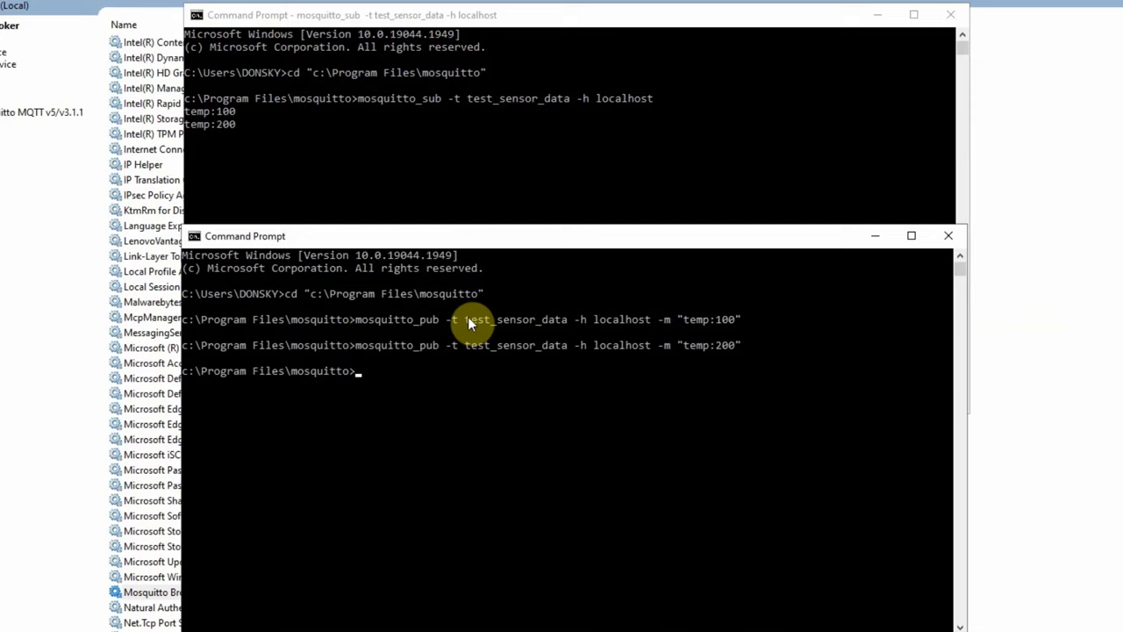
mouse_move(675, 376)
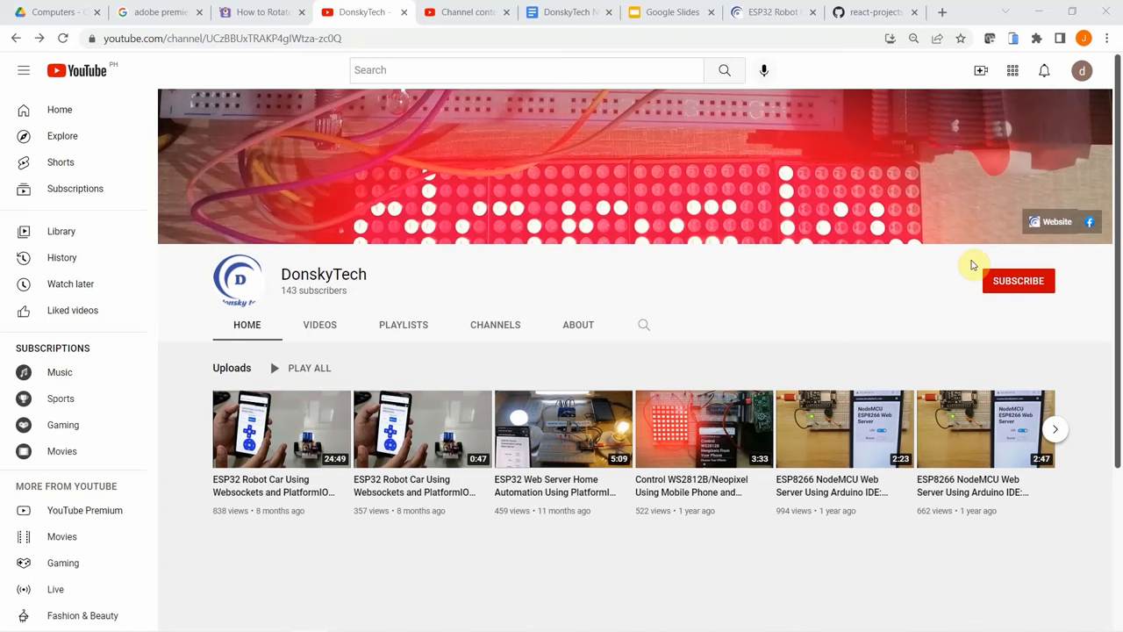
Subscribe to the tutorial author's YouTube channel
click(1018, 281)
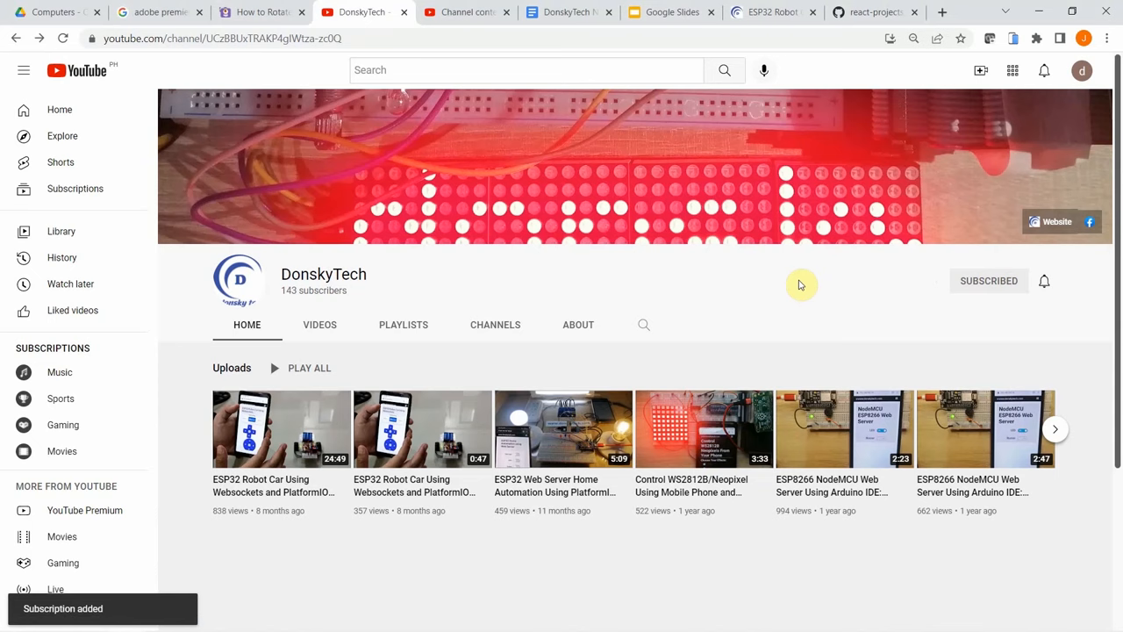
click(1044, 281)
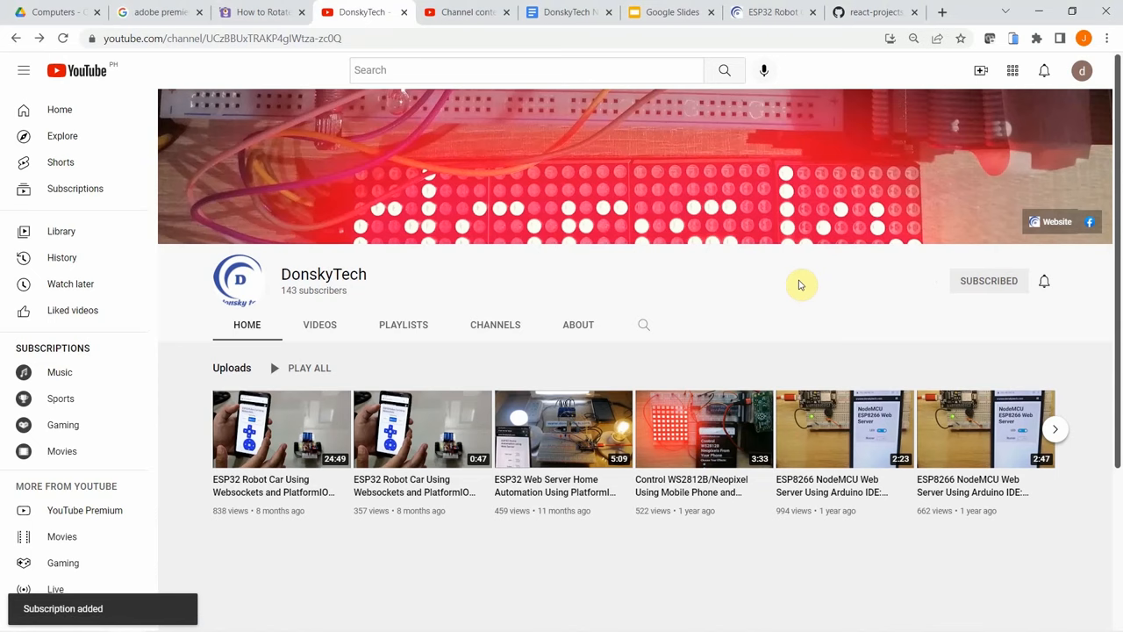